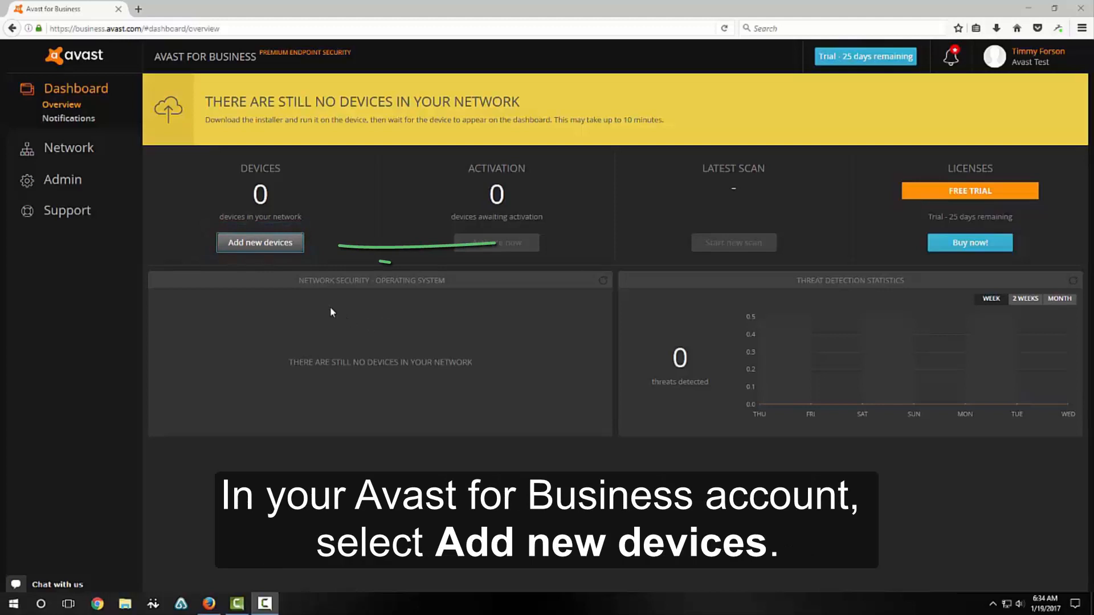
Open Add new devices from the Dashboard's Devices section
click(261, 243)
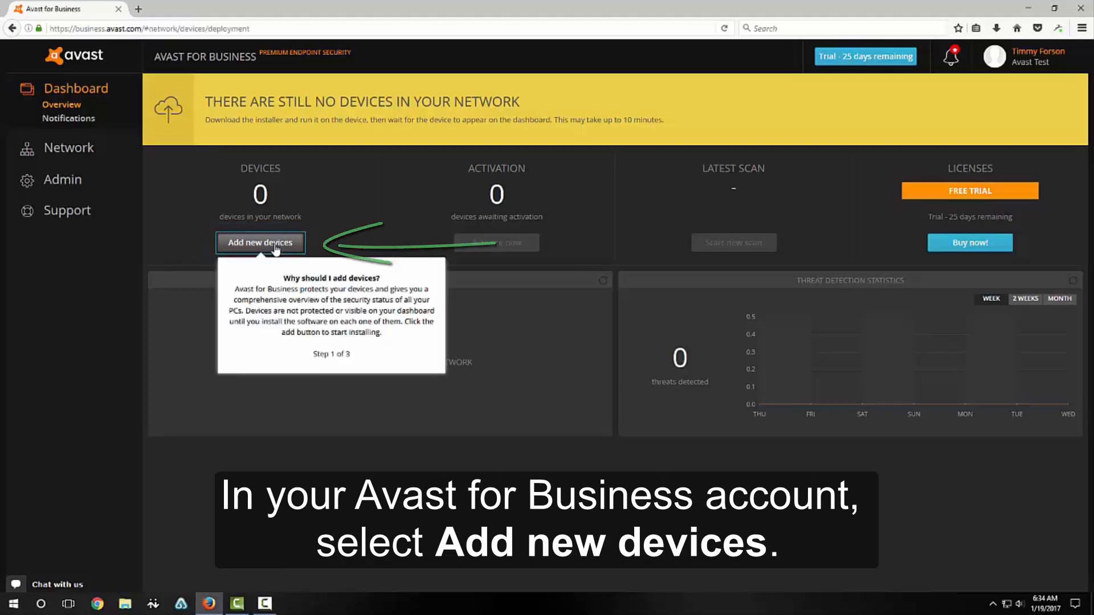
click(260, 243)
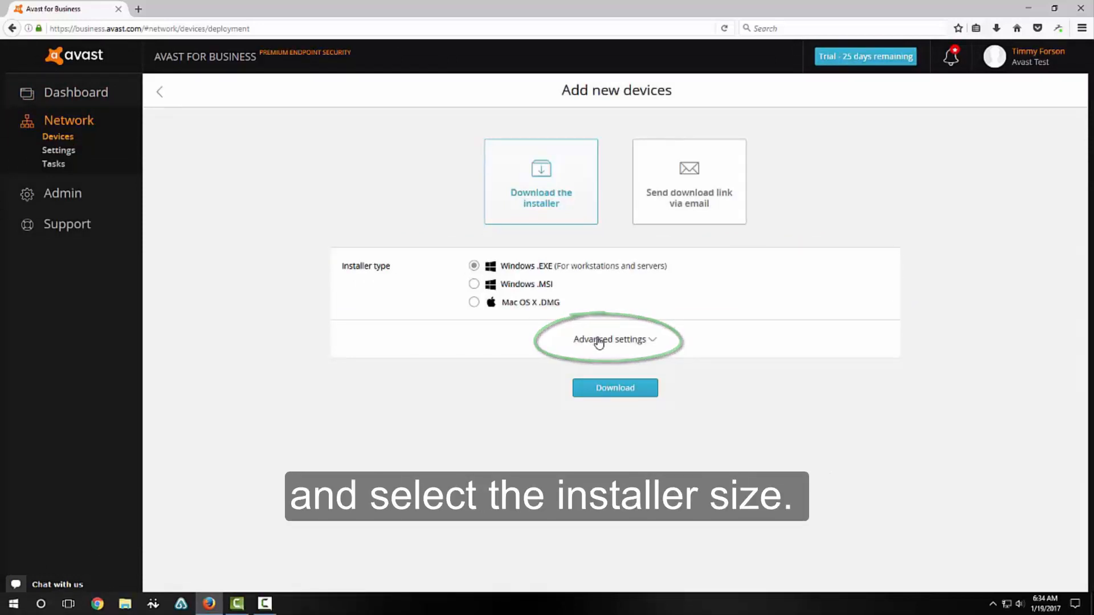
Select Full installer size under Advanced settings and request the download
click(611, 339)
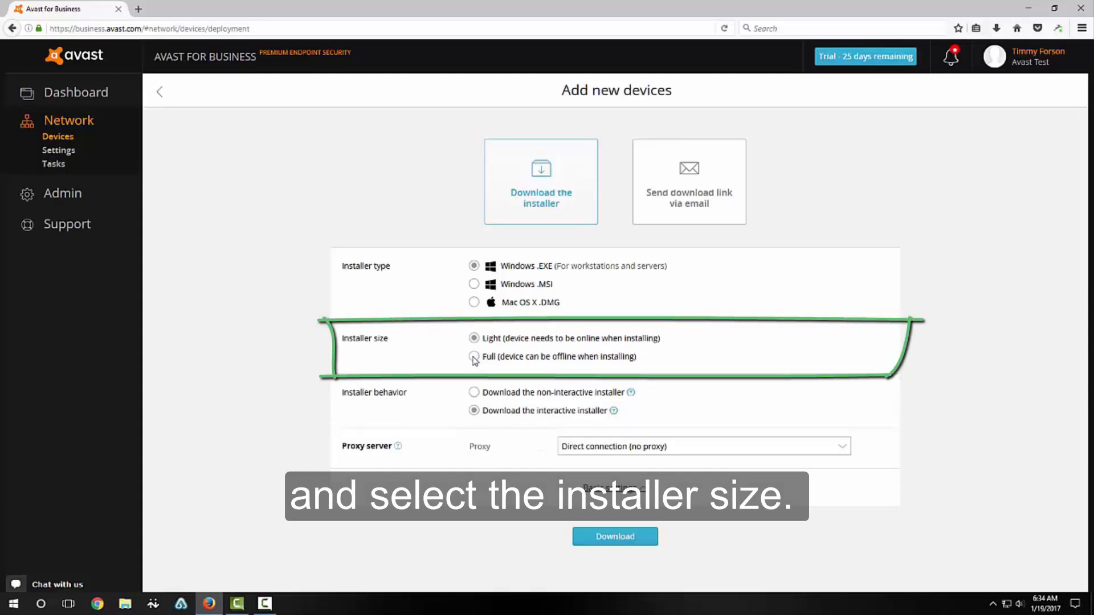
click(474, 357)
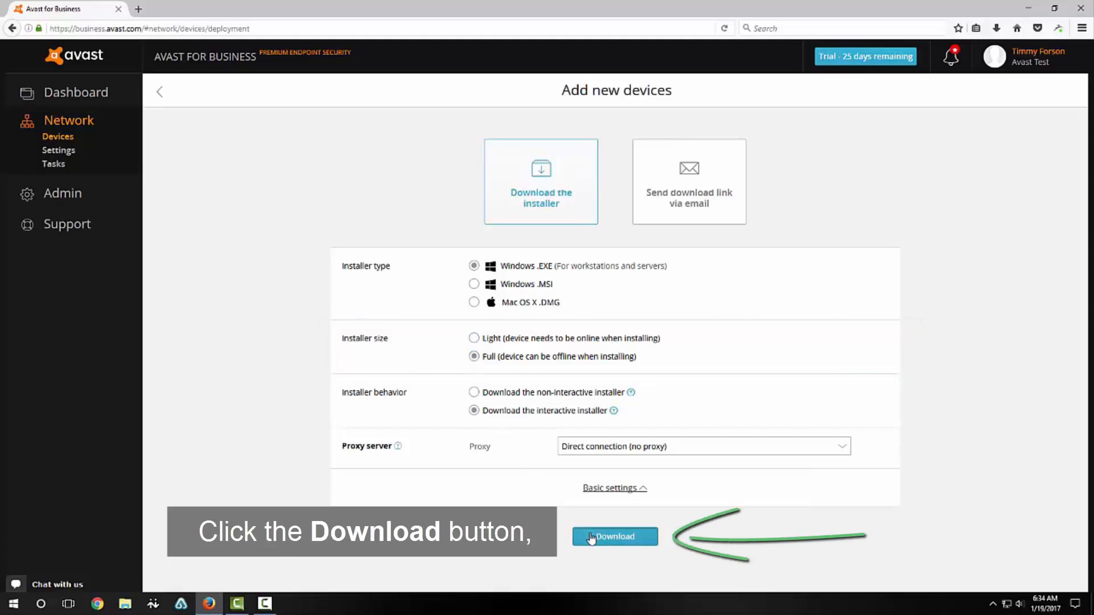
click(615, 537)
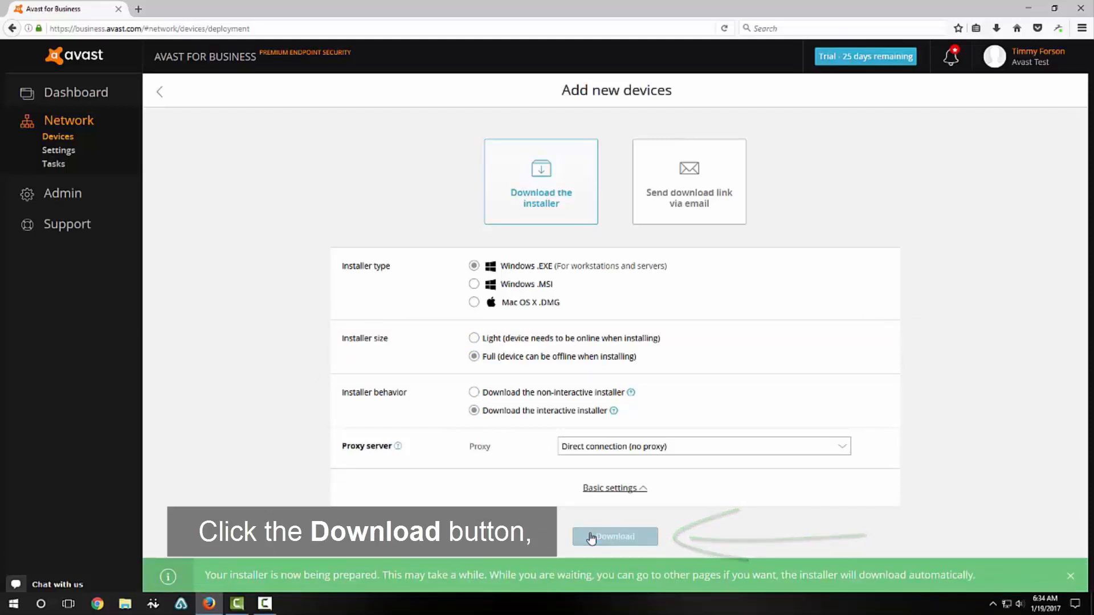
Save avast_business_antivirus_setup_offline.exe and view it in the downloads library
click(615, 536)
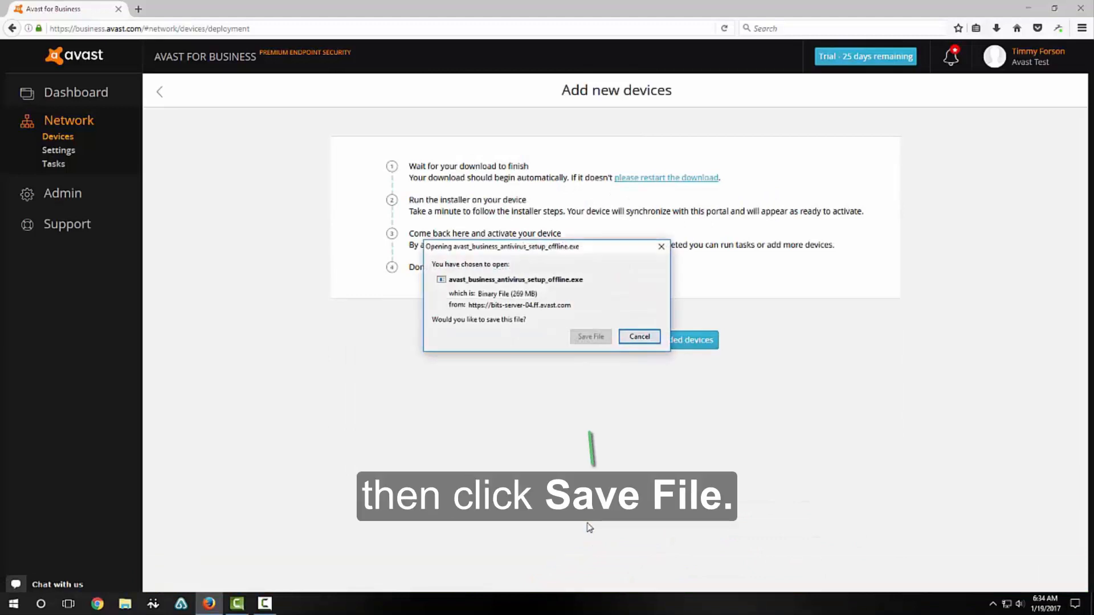
mouse_move(596, 342)
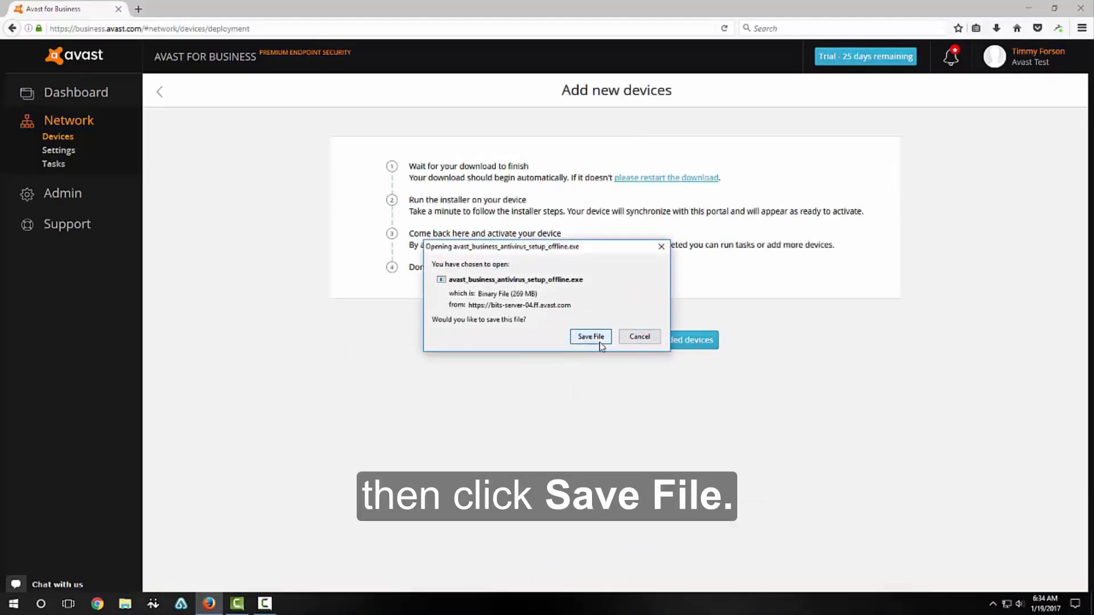
click(591, 336)
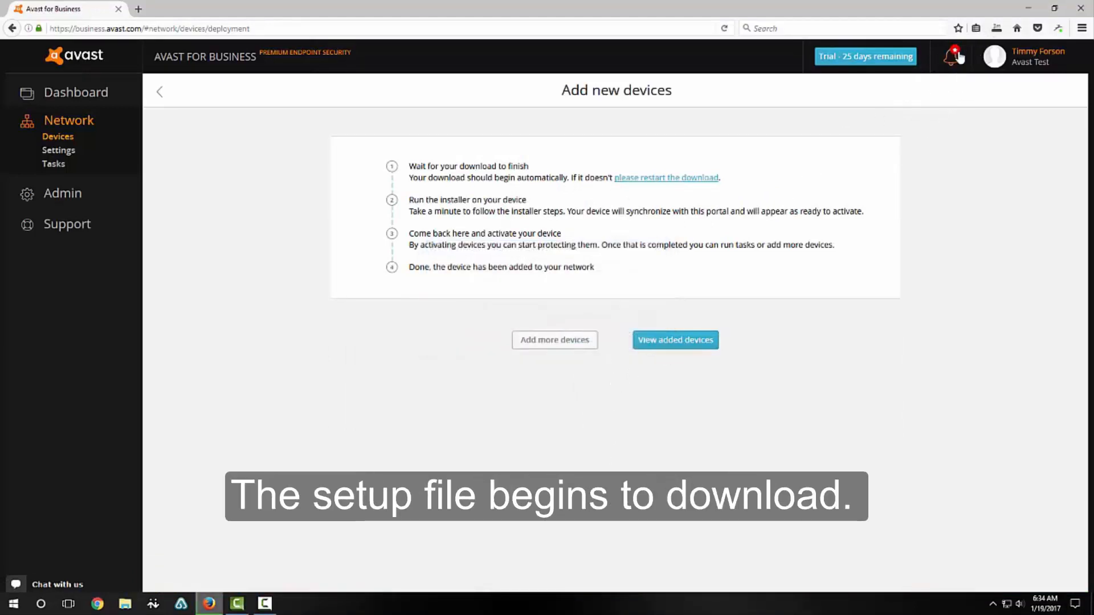
click(996, 27)
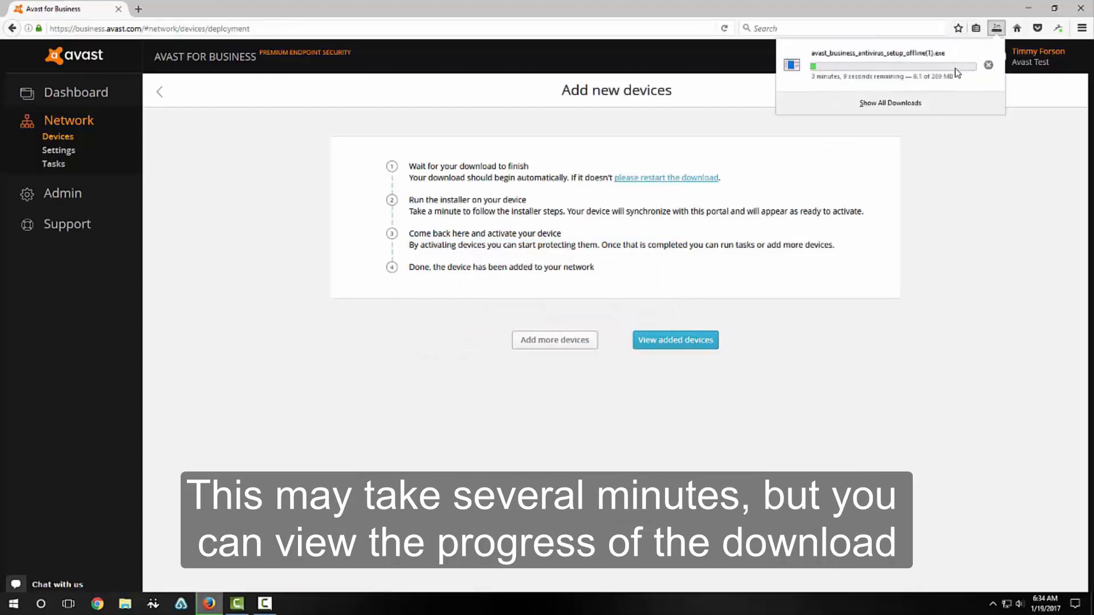
click(890, 103)
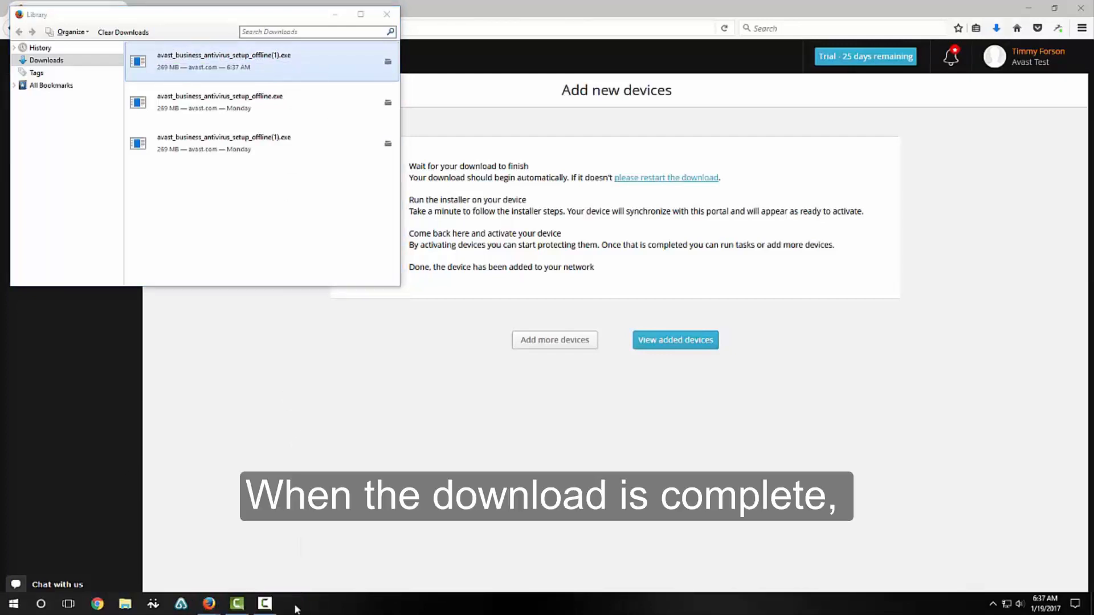
Run the downloaded offline installer and start the standard Install
double_click(226, 59)
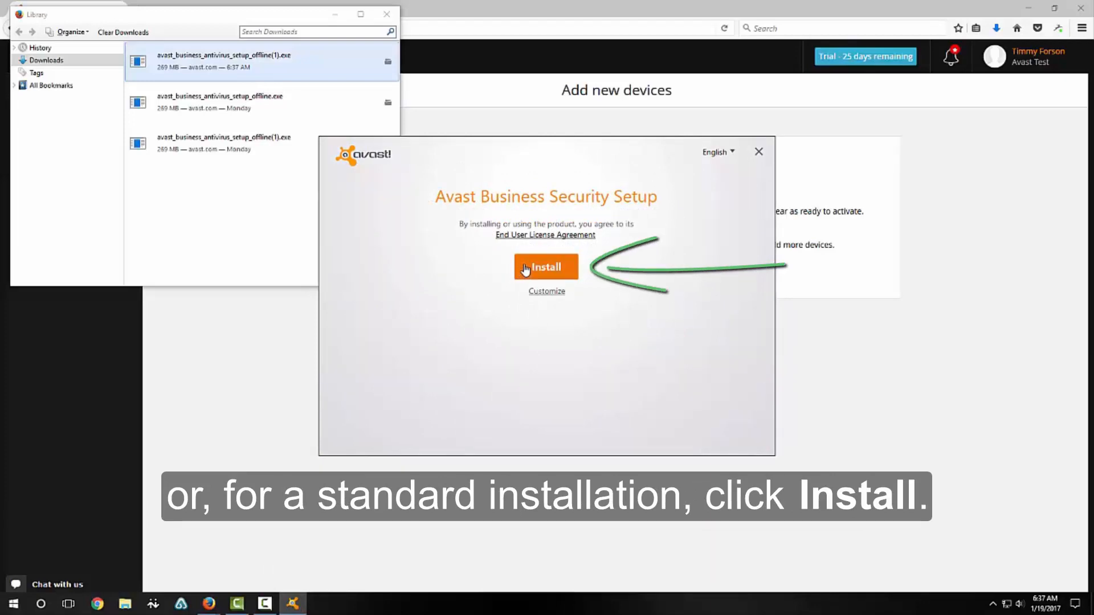
click(545, 267)
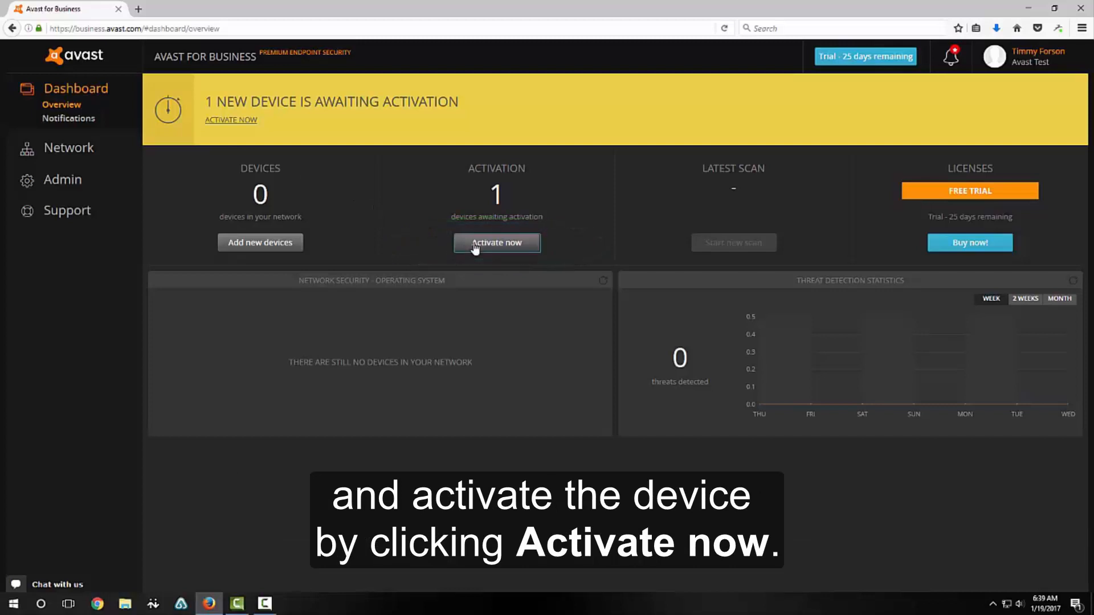
Activate WORKGROUP\DESKTOP-QIN80QQ via Activate now so it's listed as Safe
click(496, 242)
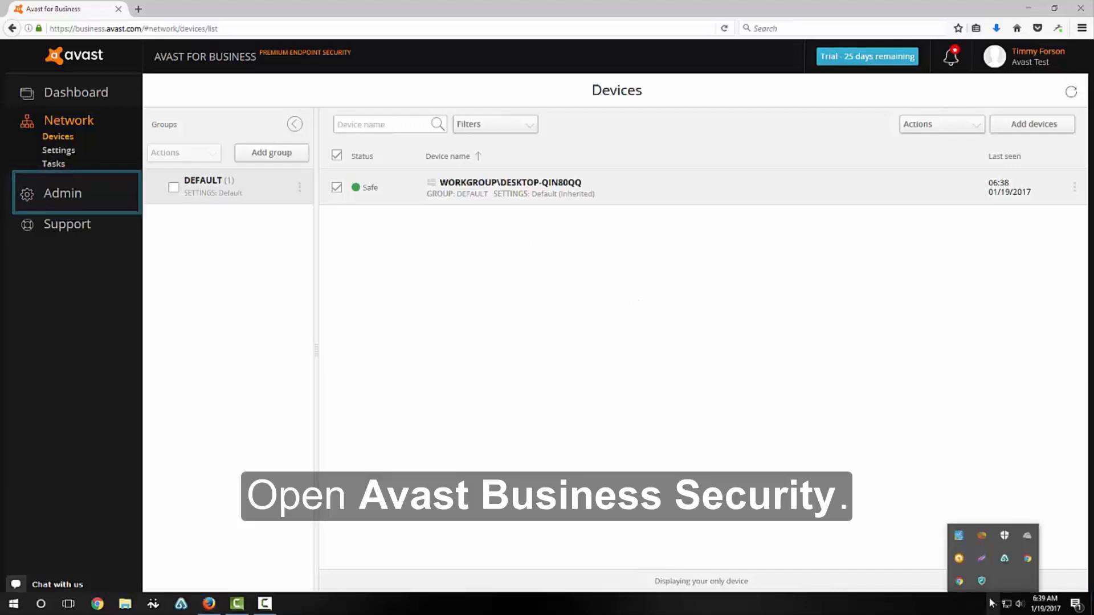
Open Avast Business Security from the system tray to see the Restart Now prompt
click(293, 603)
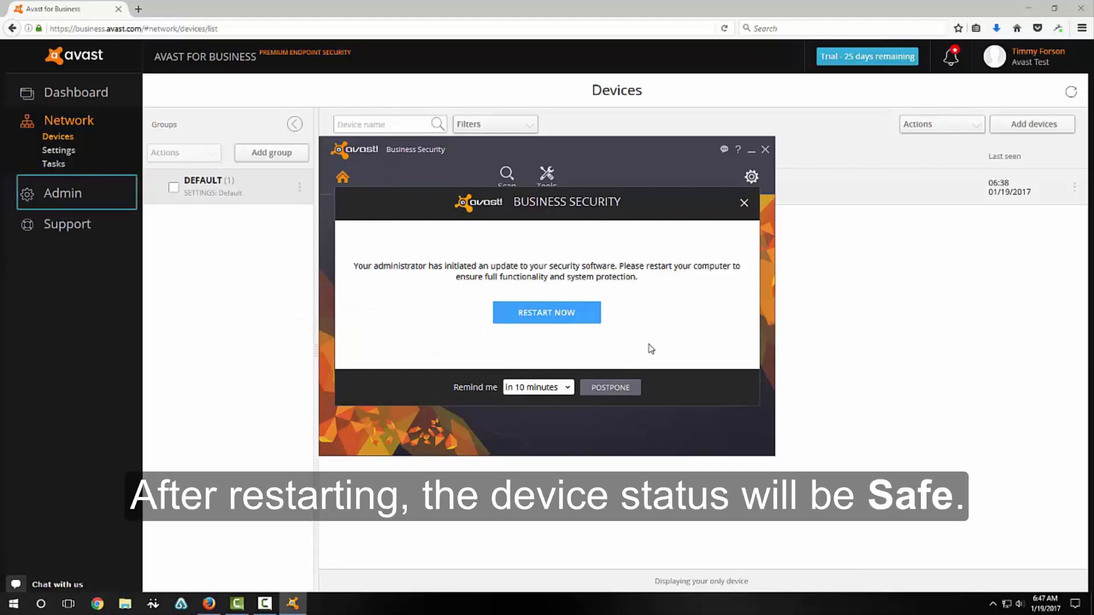
mouse_move(588, 314)
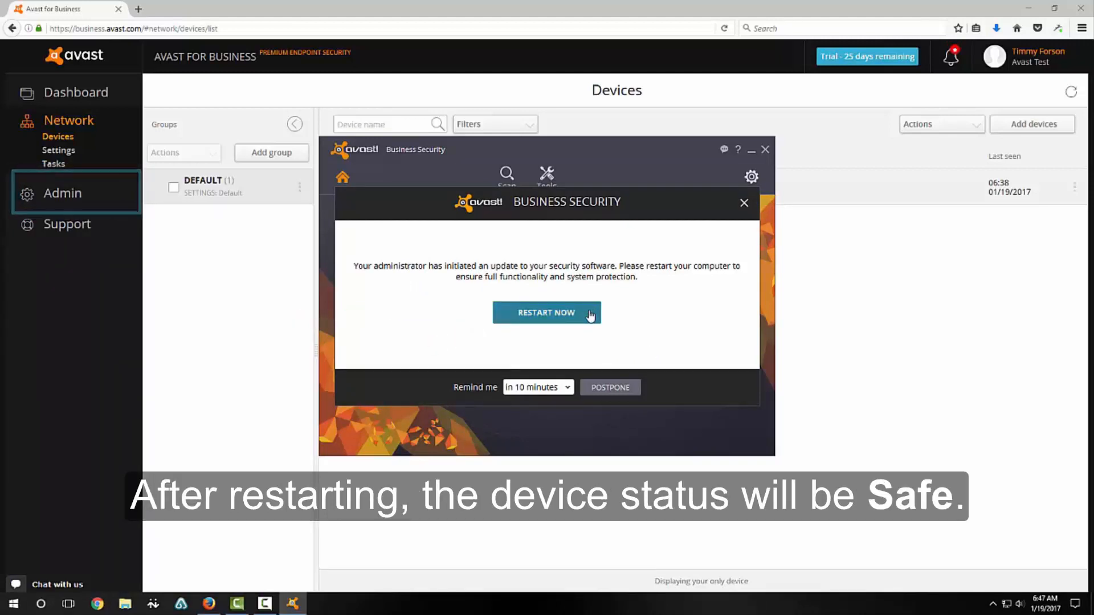